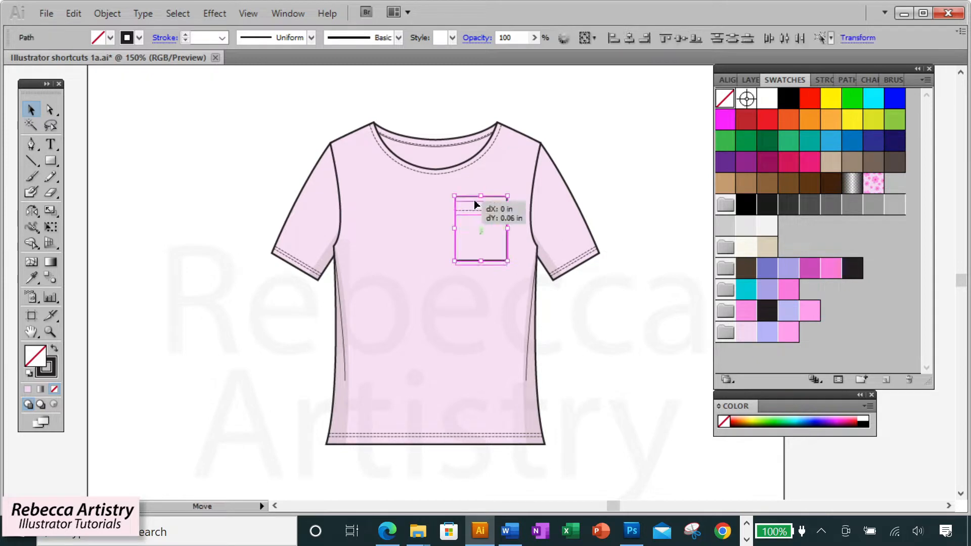
- Nudge the t-shirt's chest pocket into its final position
key(ctrl+2)
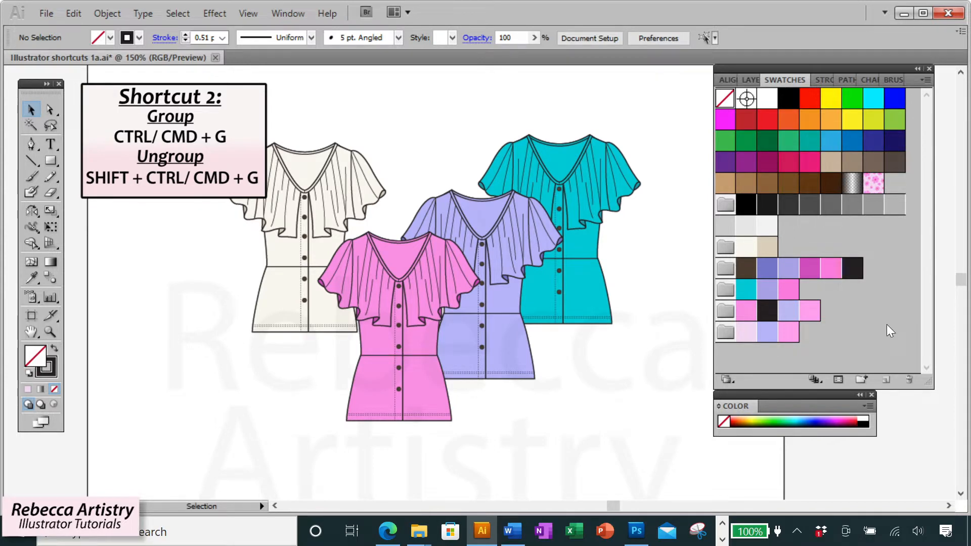
- Navigate from the blouses to the pink flower print tile
click(399, 292)
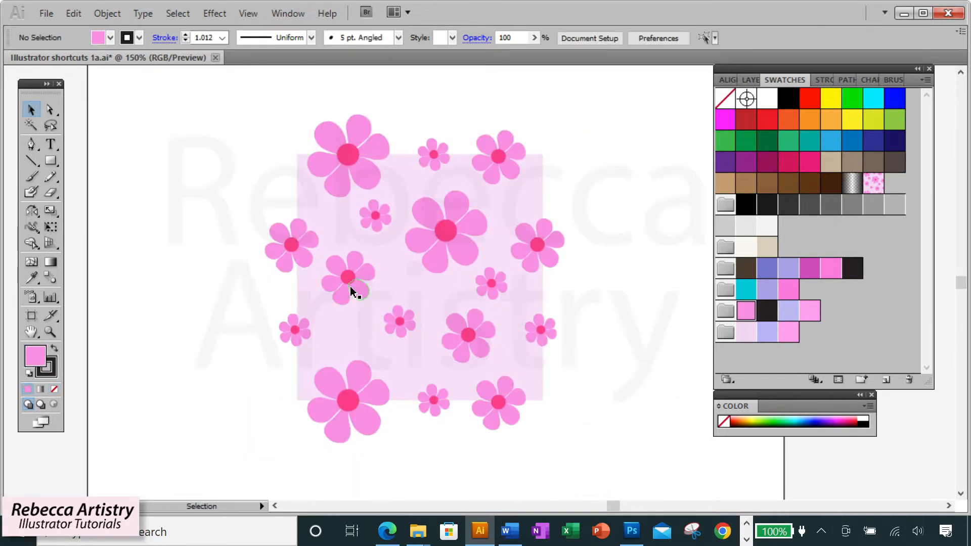
- Group the large flower's petals and centre with Ctrl+G, then select the grouped flowers
click(347, 277)
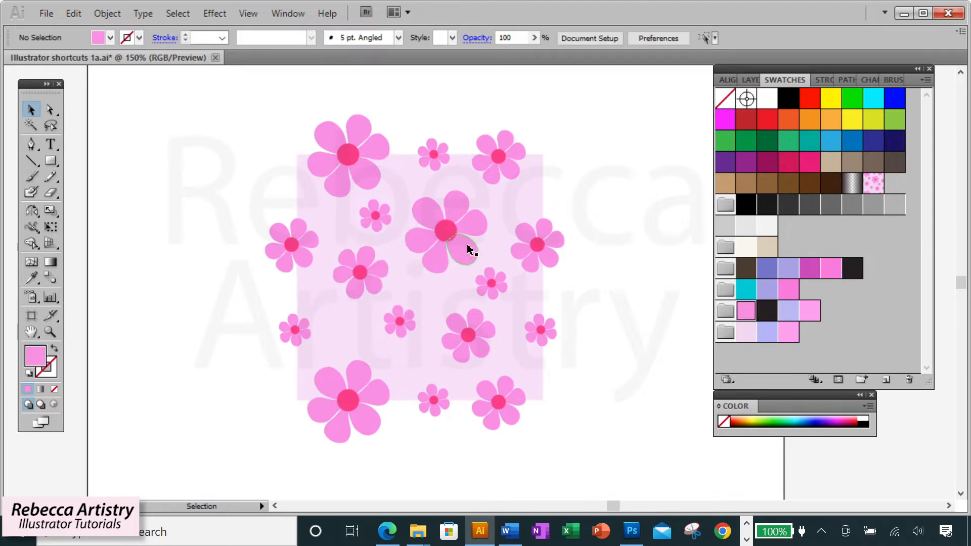
click(447, 232)
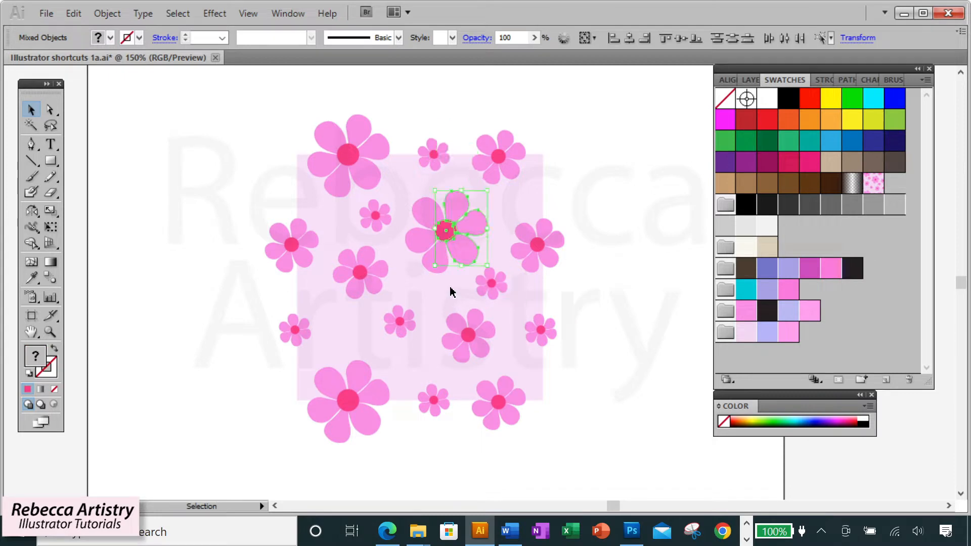
click(604, 260)
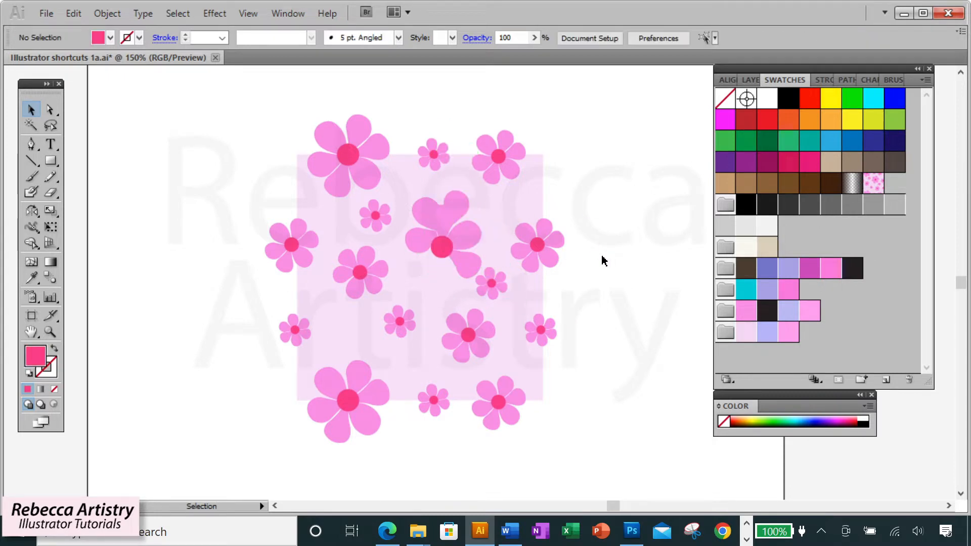
click(445, 231)
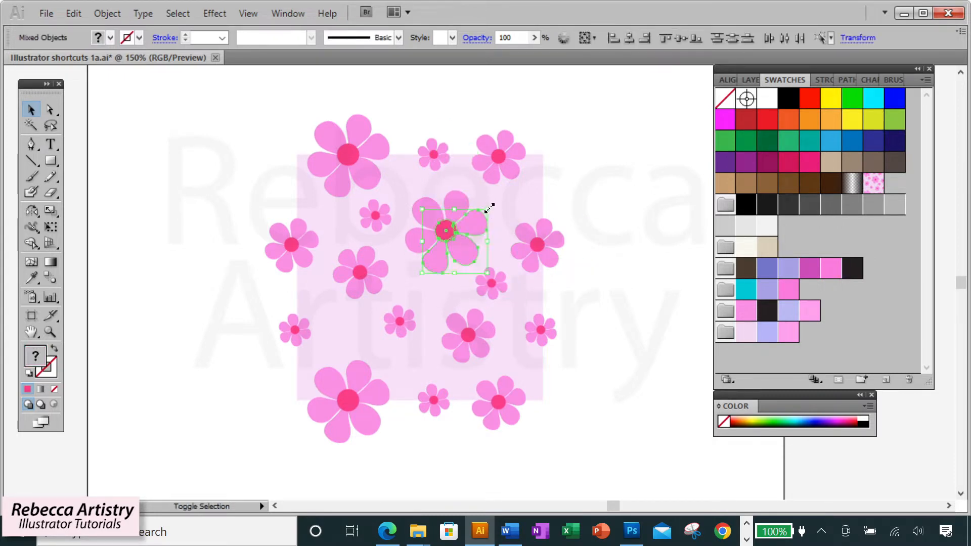
click(361, 272)
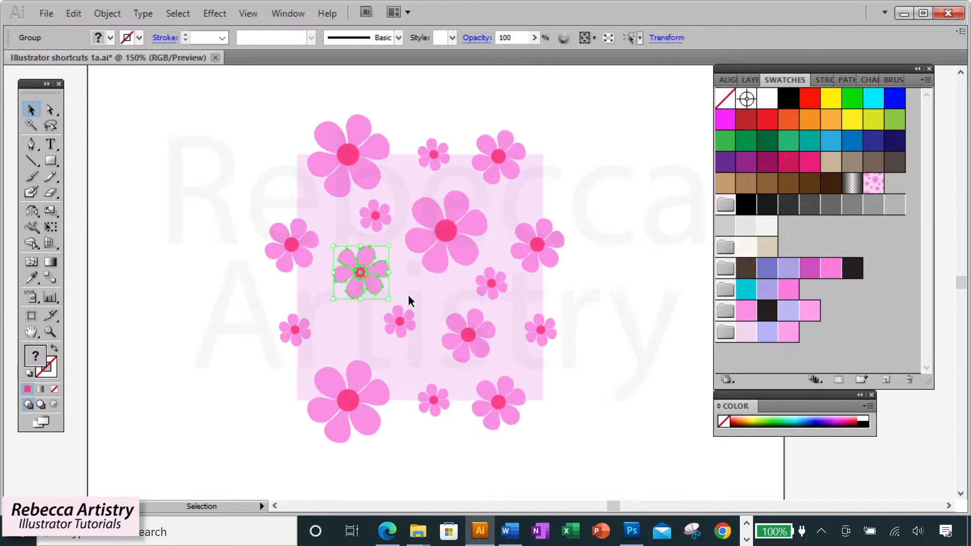
mouse_move(624, 287)
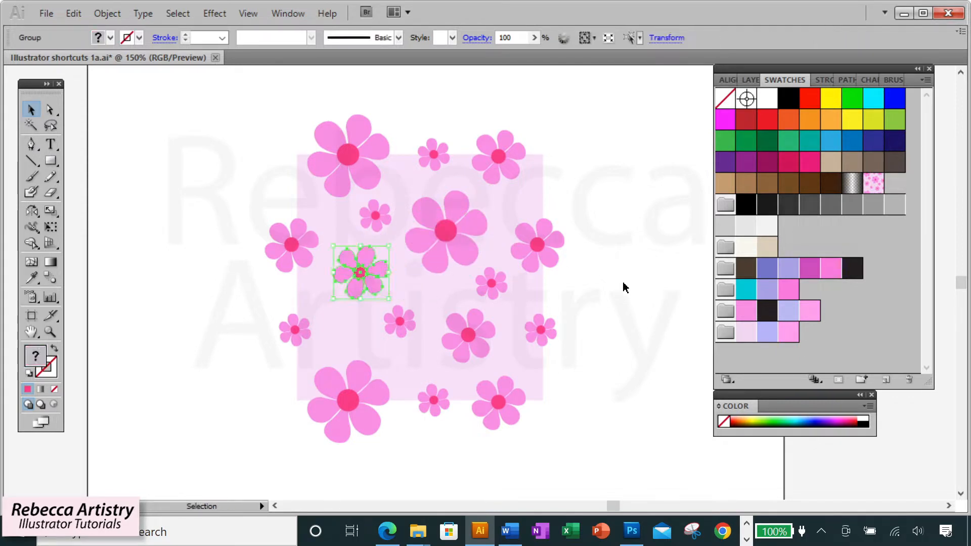
click(627, 349)
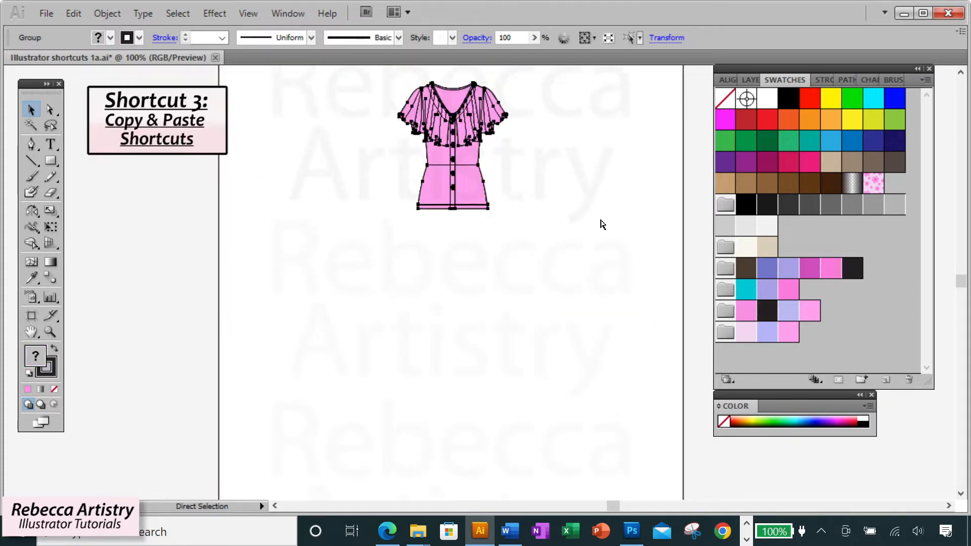
- Copy the whole pink blouse sketch and paste it with Ctrl+V
click(452, 145)
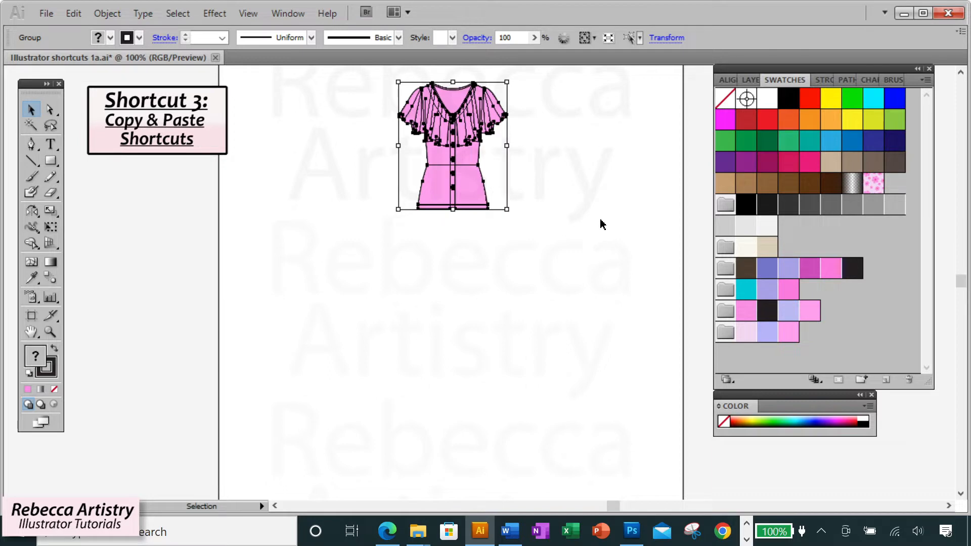
click(606, 226)
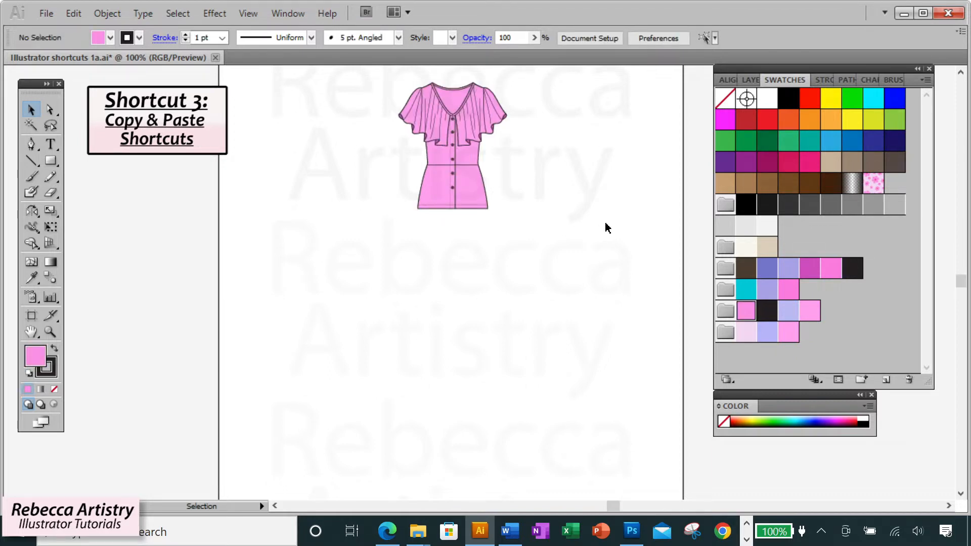
key(ctrl+v)
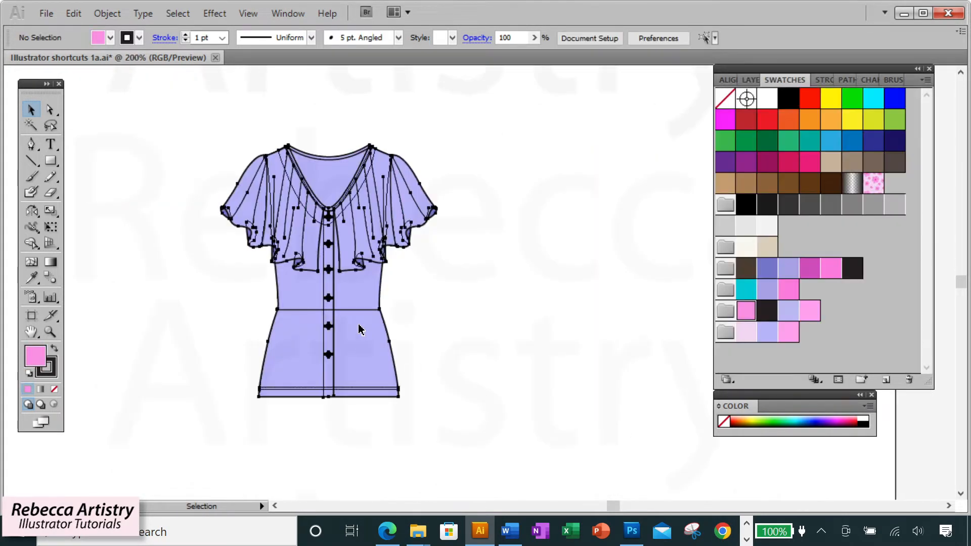
- Paste a duplicate lavender blouse in front and keep it level with the original
click(361, 329)
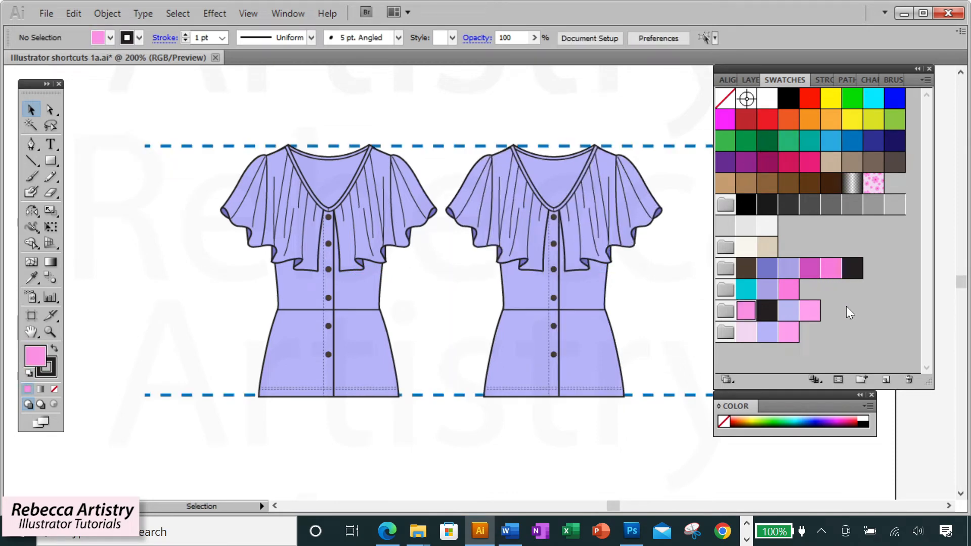
mouse_move(681, 395)
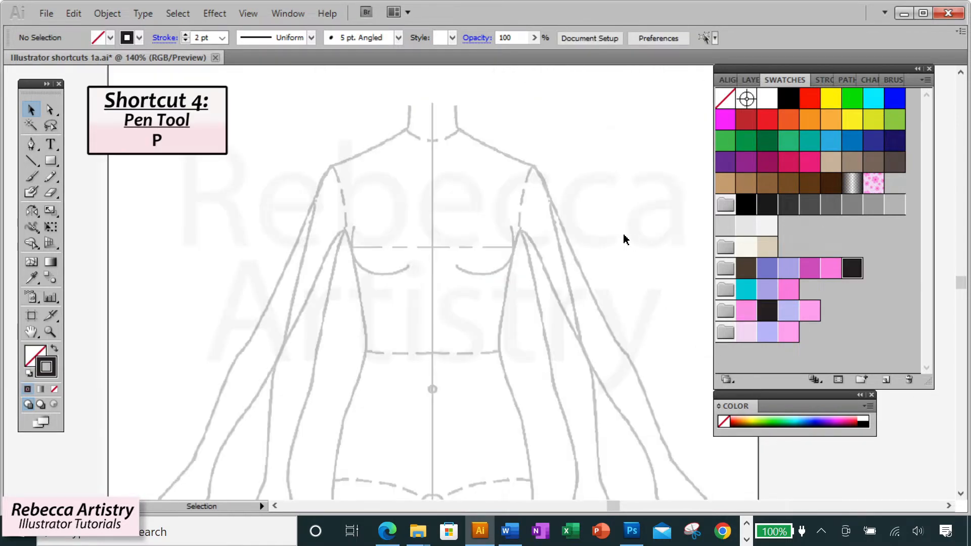
- Draw the half-bodice outline with the Pen tool and a dashed neckline stitch line
key(p)
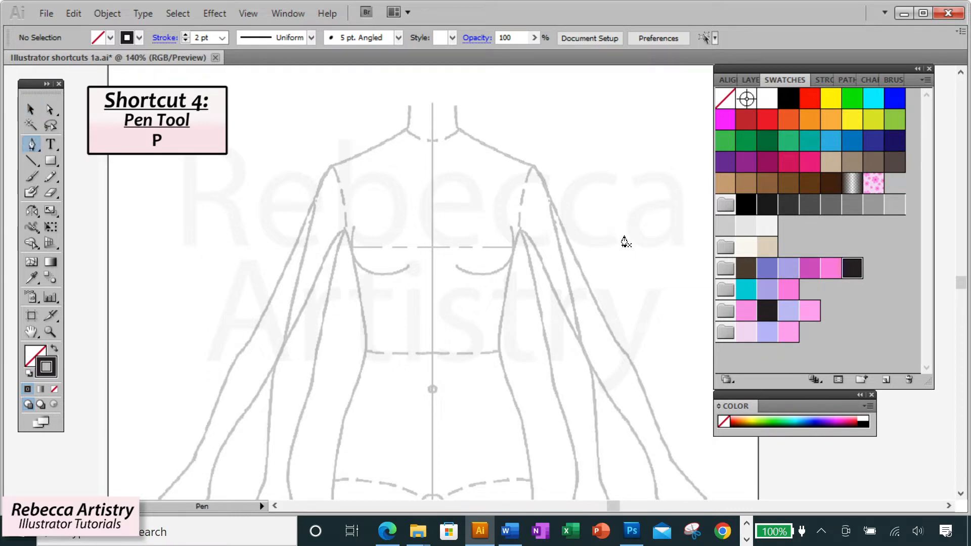
click(432, 164)
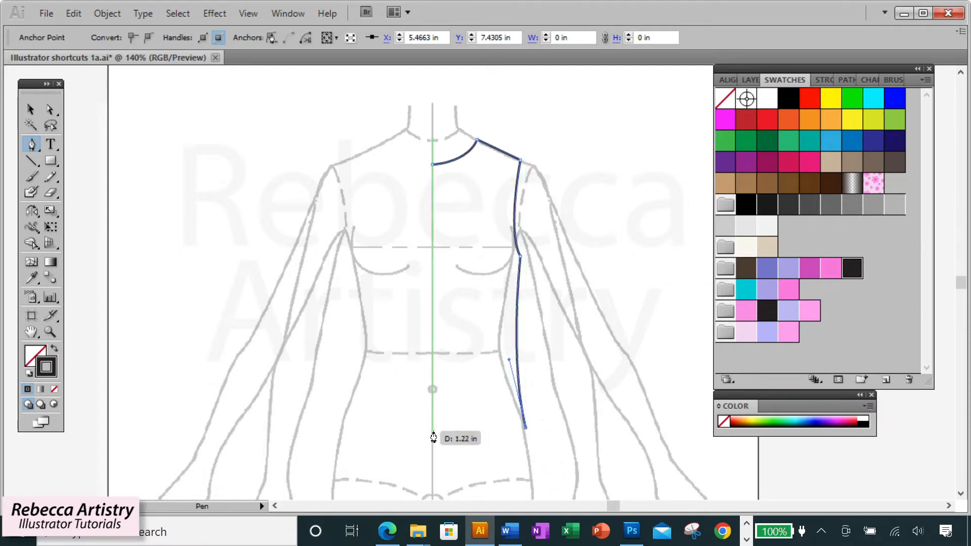
click(431, 427)
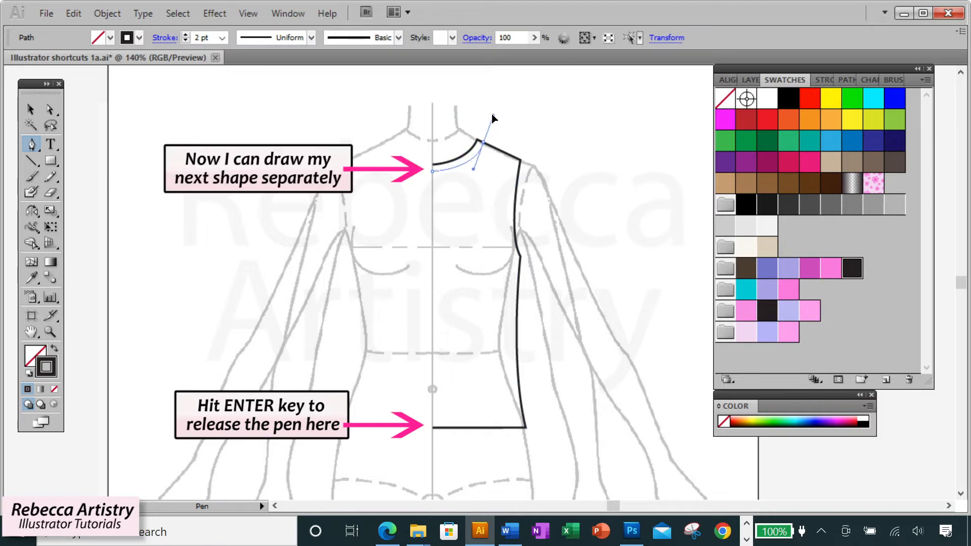
click(482, 155)
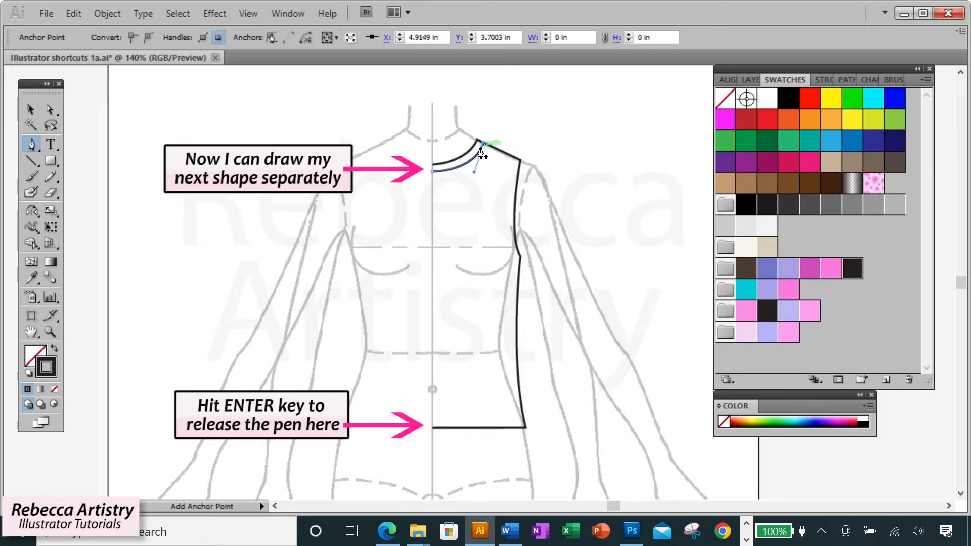
click(824, 80)
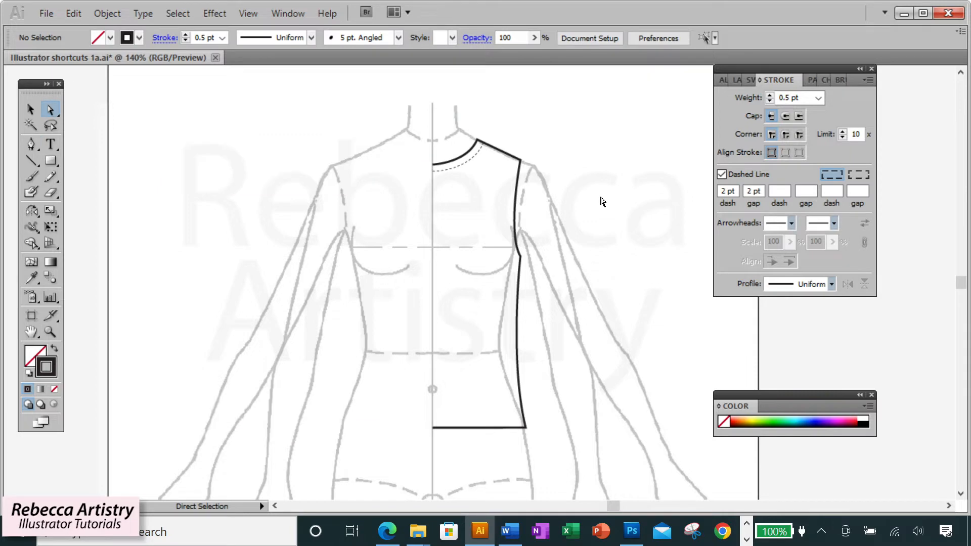
- Add sleeve anchor points off the shoulder, undo the unwanted ones, and resume the path
key(Ctrl+Z)
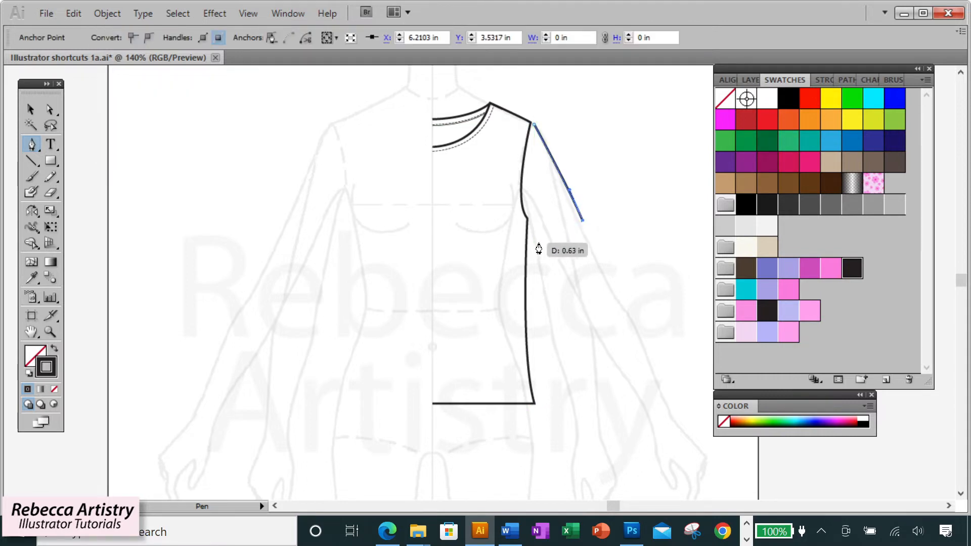
click(534, 224)
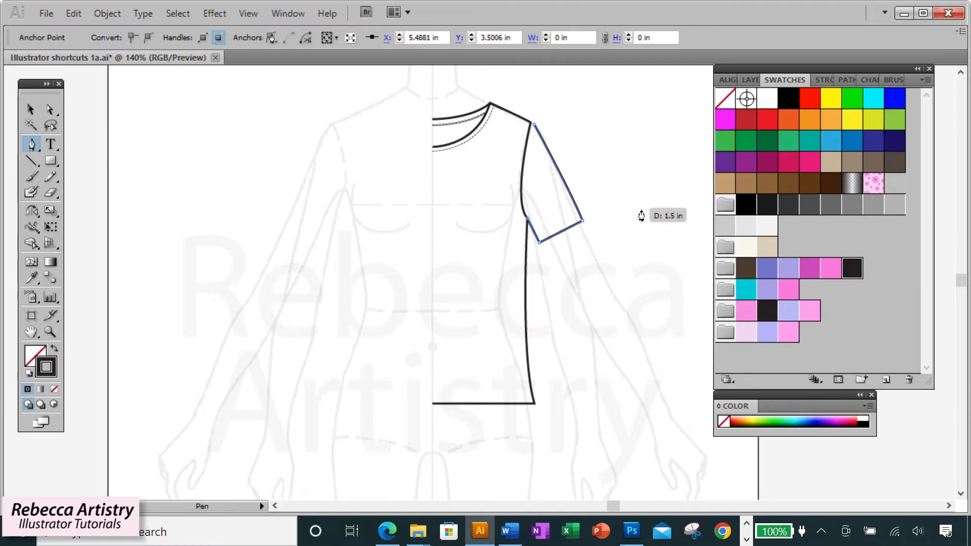
mouse_move(623, 213)
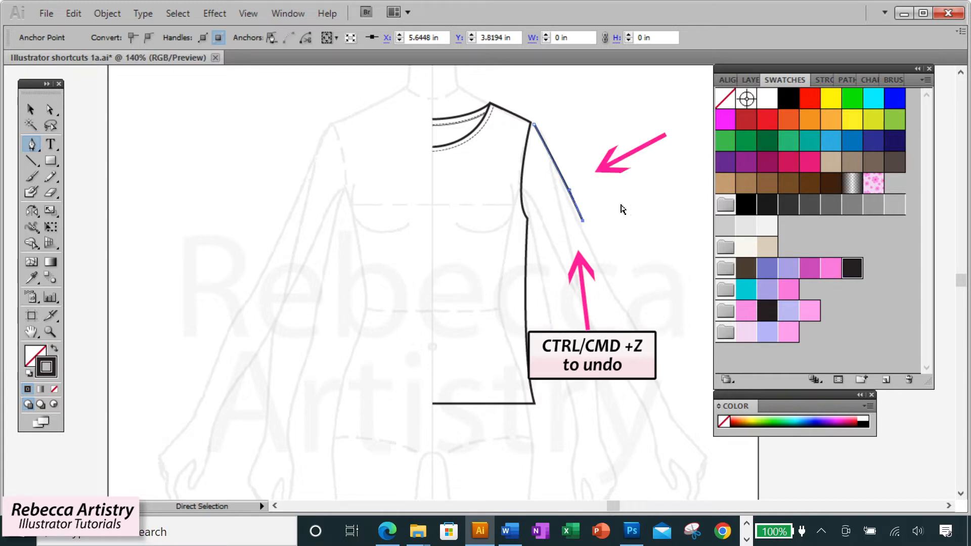
key(ctrl+z)
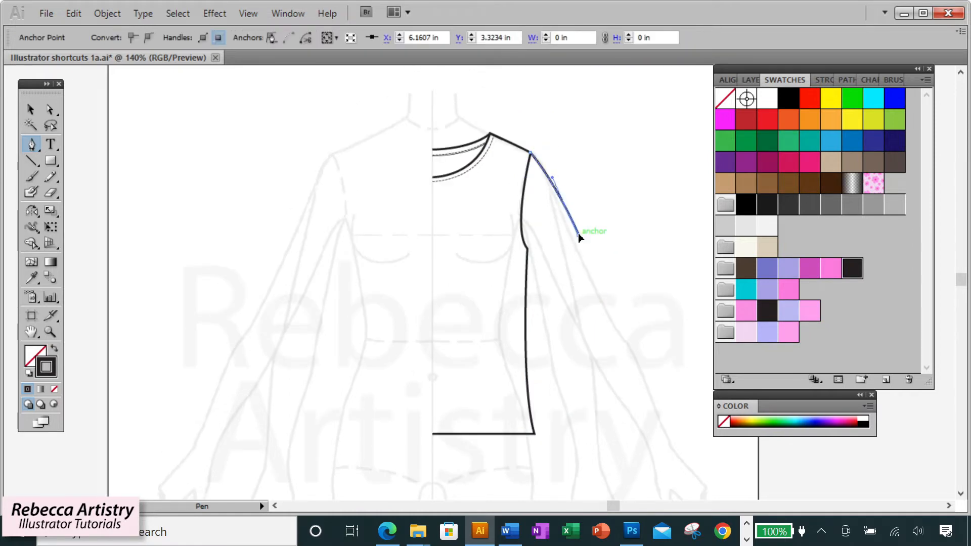
click(51, 110)
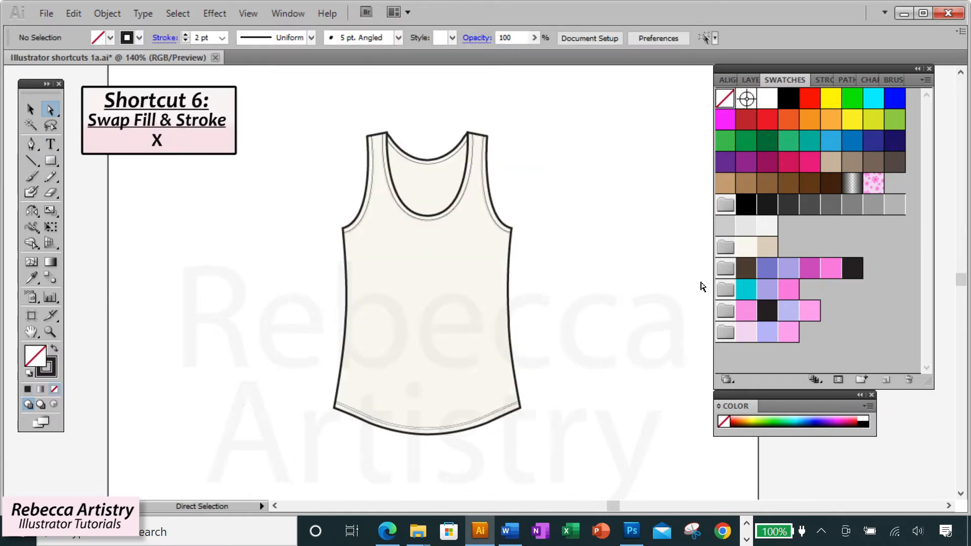
mouse_move(750, 249)
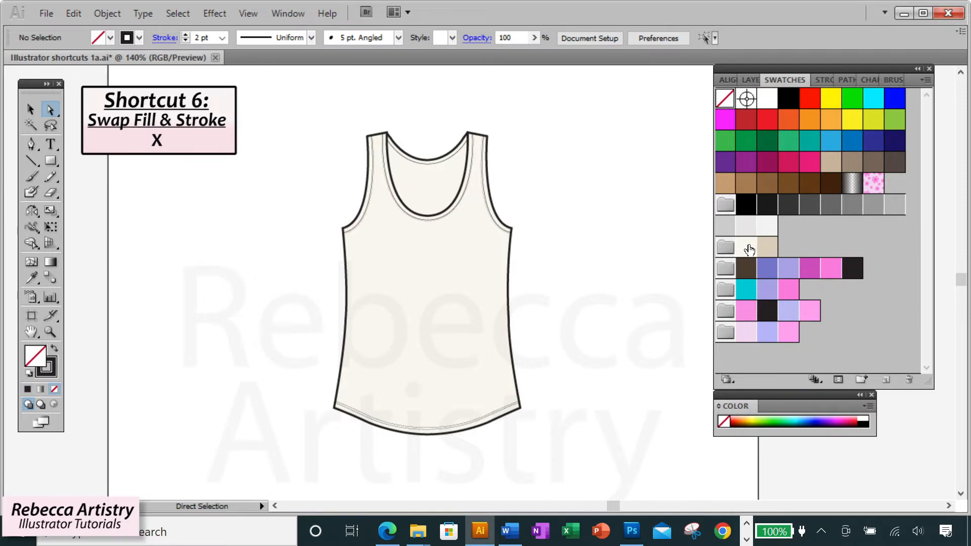
- Fill the tank top cream then pink, and reset to default white fill and black stroke with D
click(747, 246)
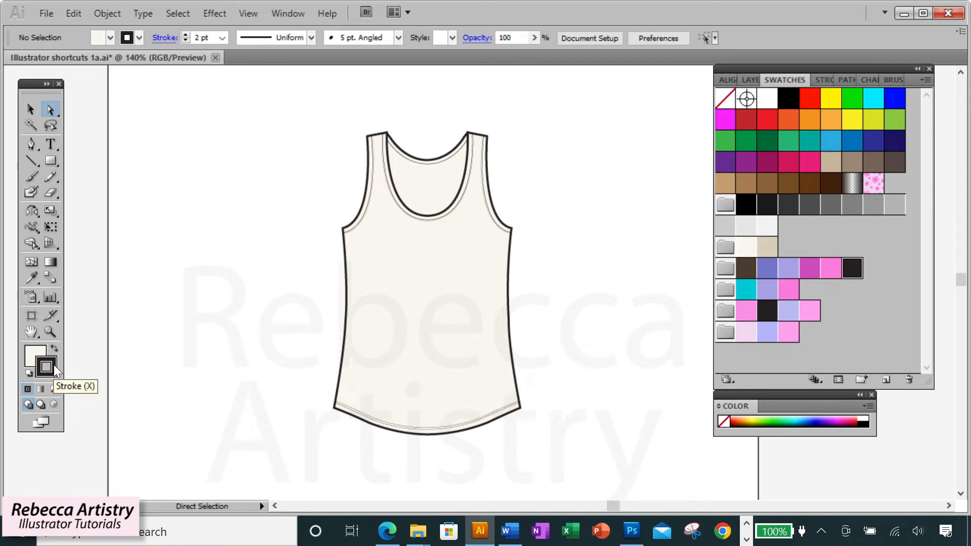
mouse_move(67, 369)
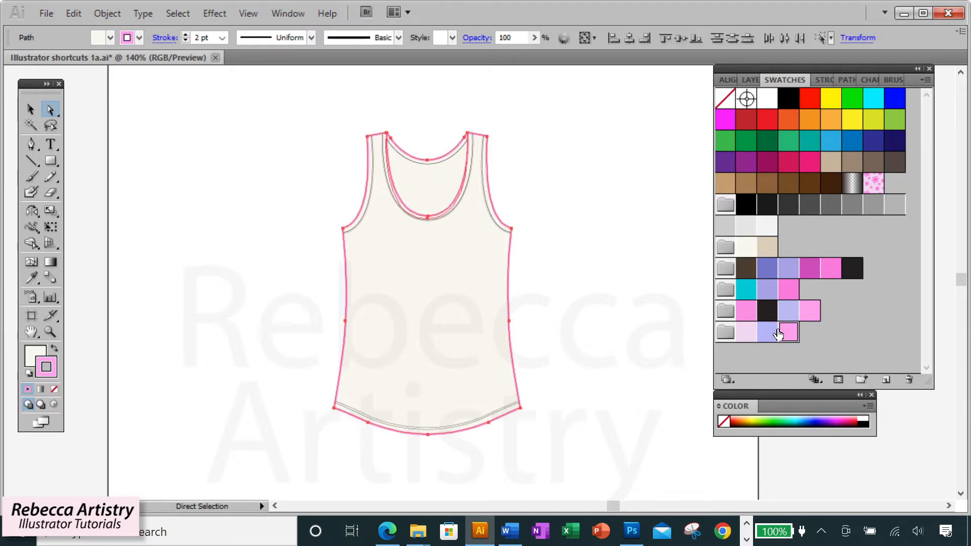
click(651, 272)
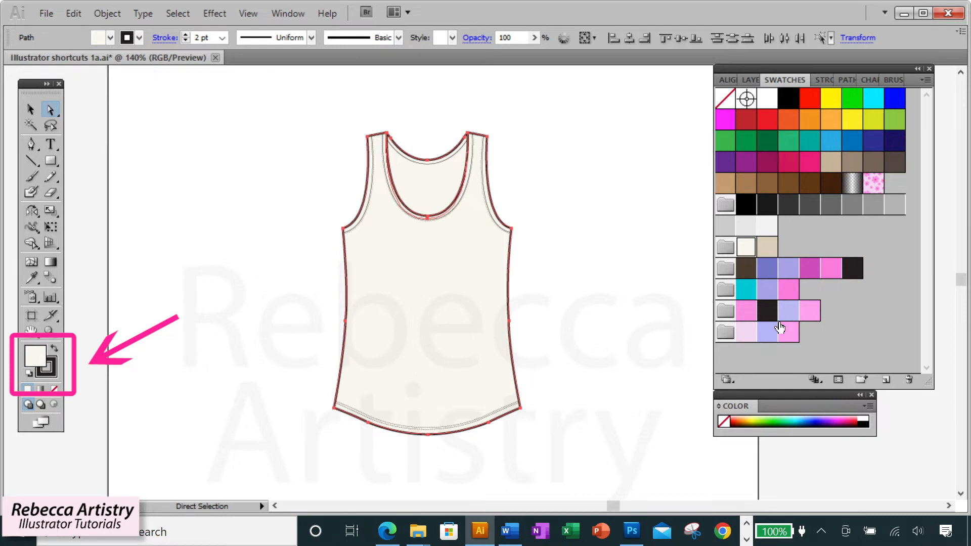
click(788, 333)
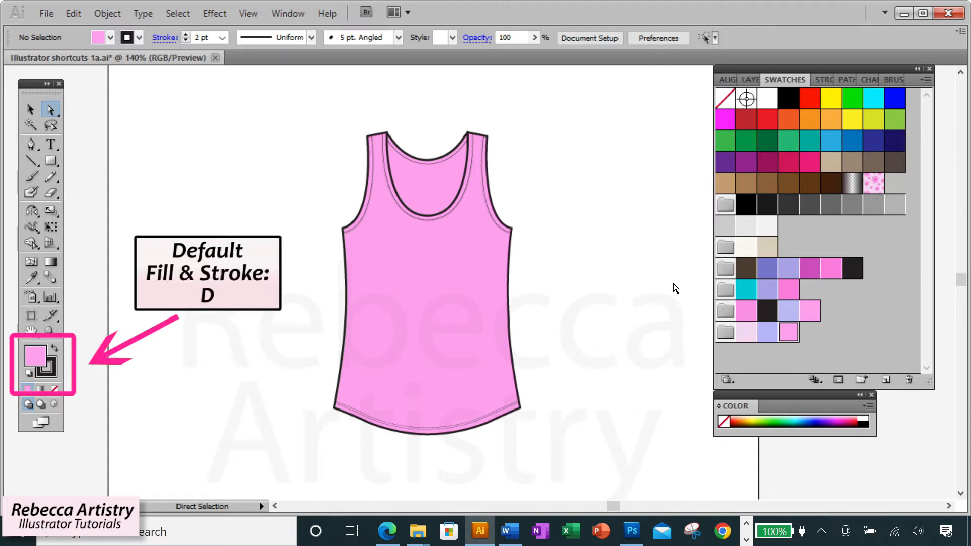
key(d)
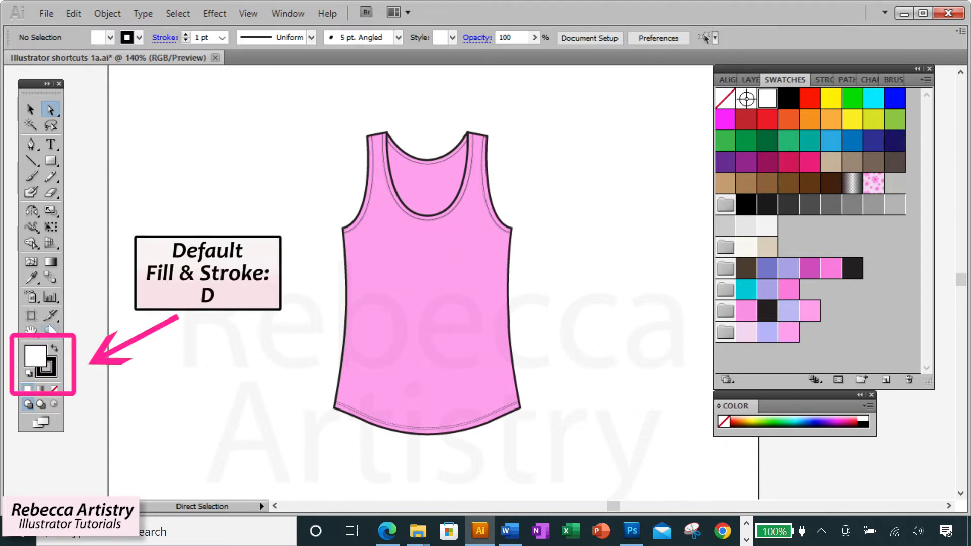
mouse_move(87, 364)
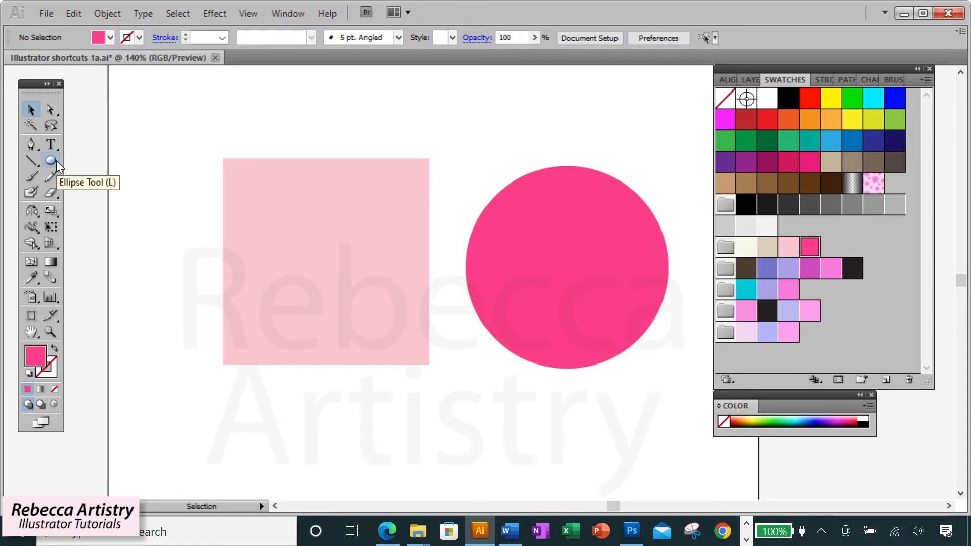
- Switch to the Ellipse tool to draw the hot pink circle beside the square
click(51, 163)
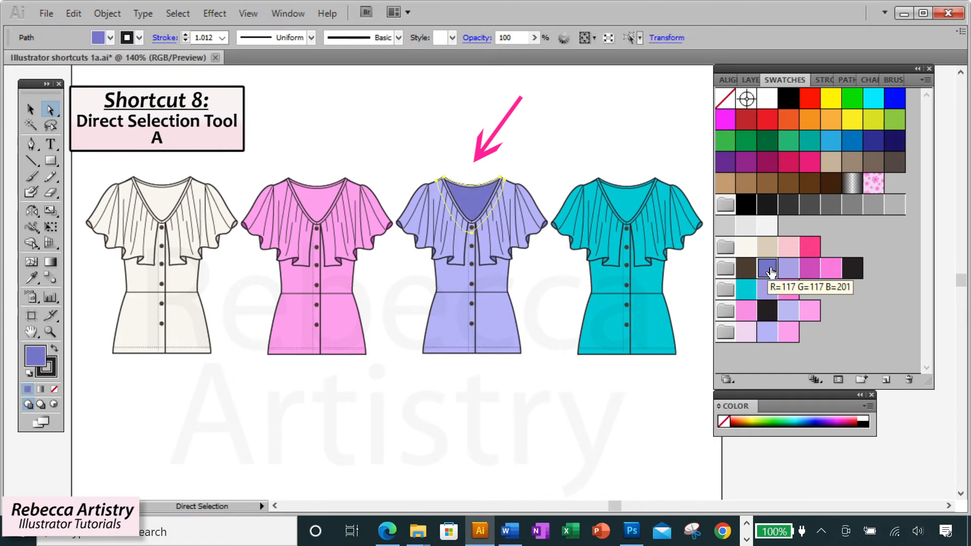
- Select all four blouses with Ctrl+A, drag them down, then Shift-select individual blouses
click(565, 143)
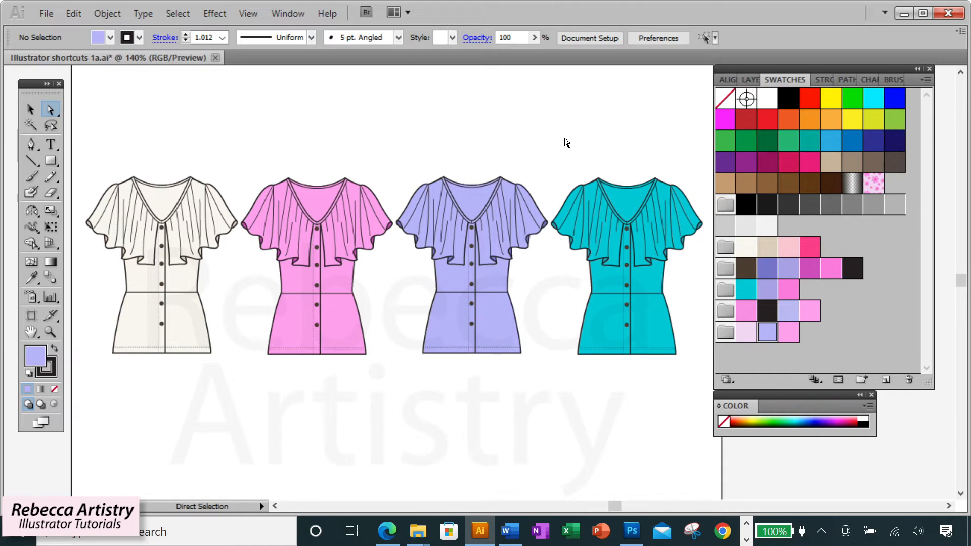
key(ctrl+a)
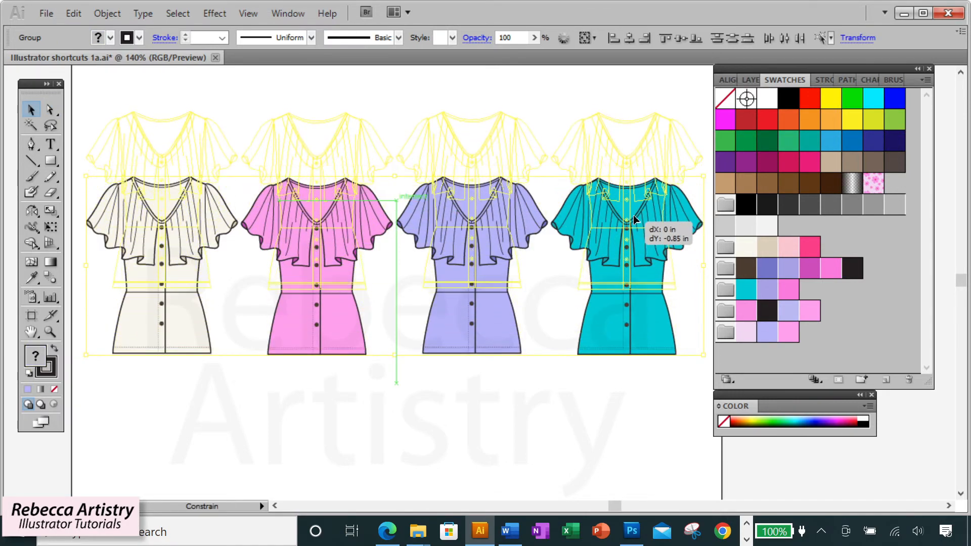
click(648, 350)
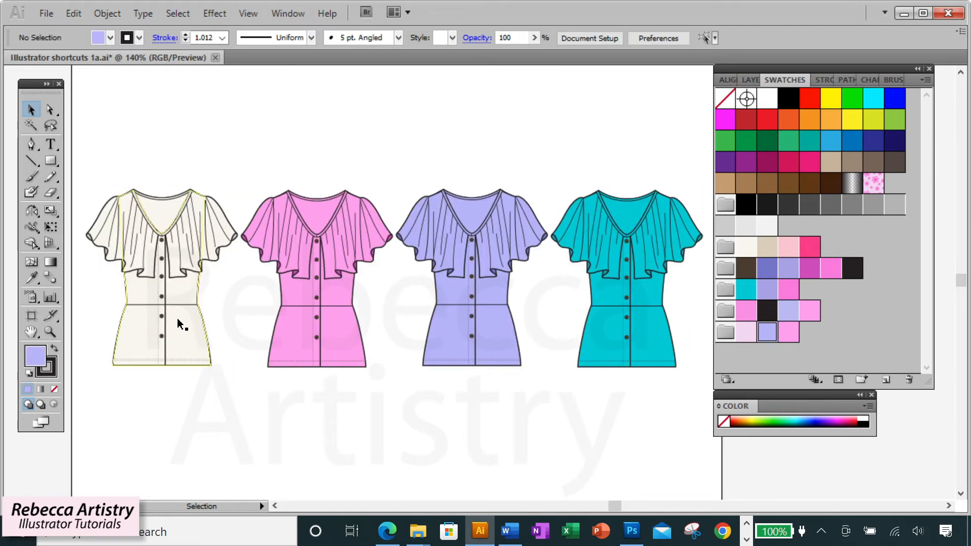
mouse_move(182, 302)
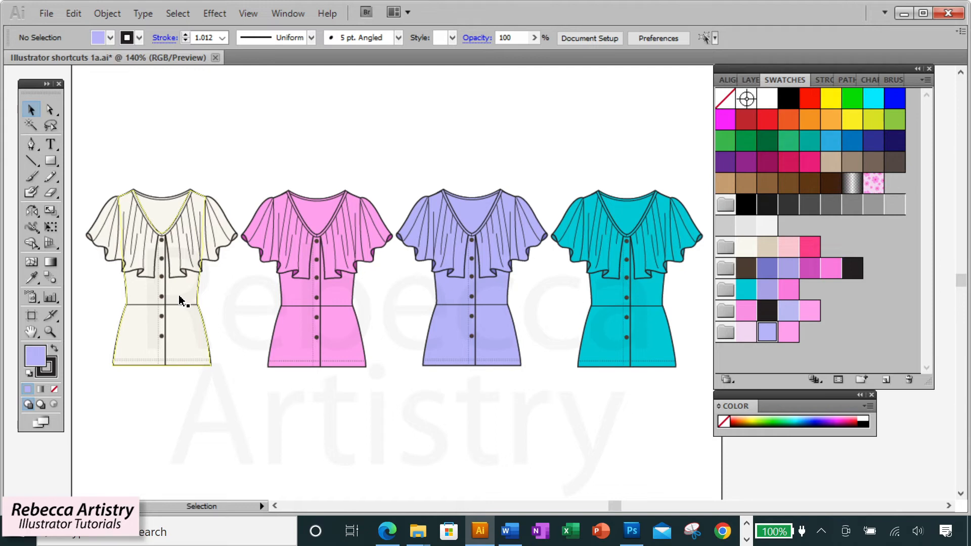
click(180, 294)
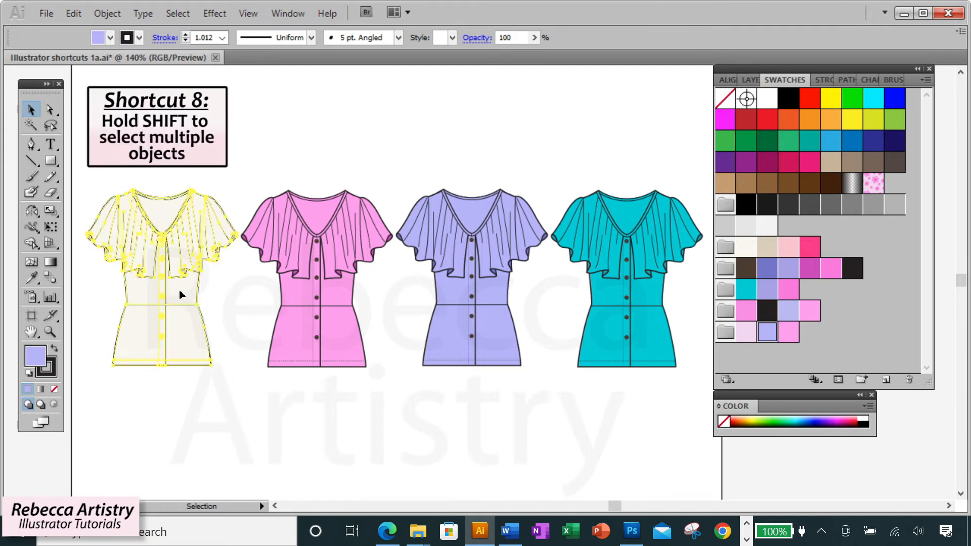
click(471, 297)
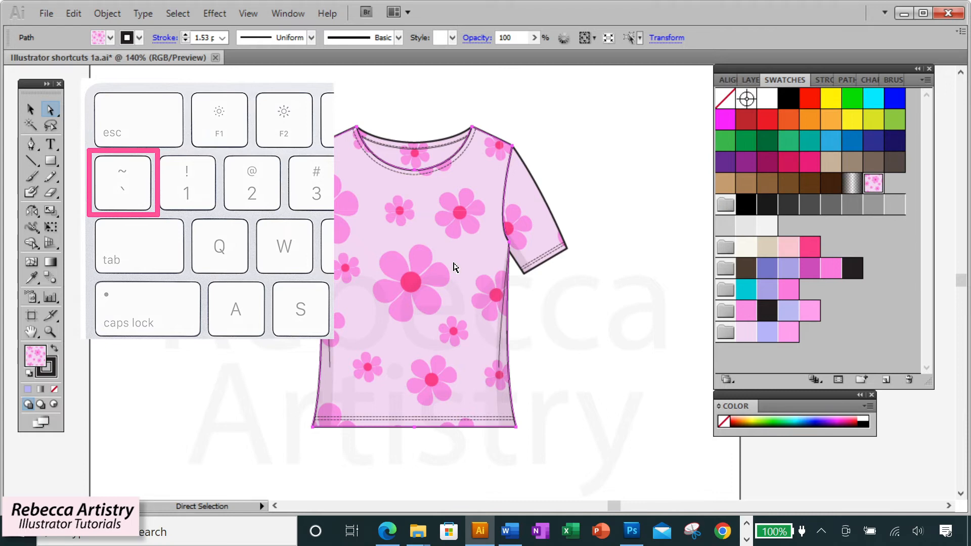
- Reselect the T-shirt outline so its flower pattern fill can be tilde-dragged independently
click(569, 309)
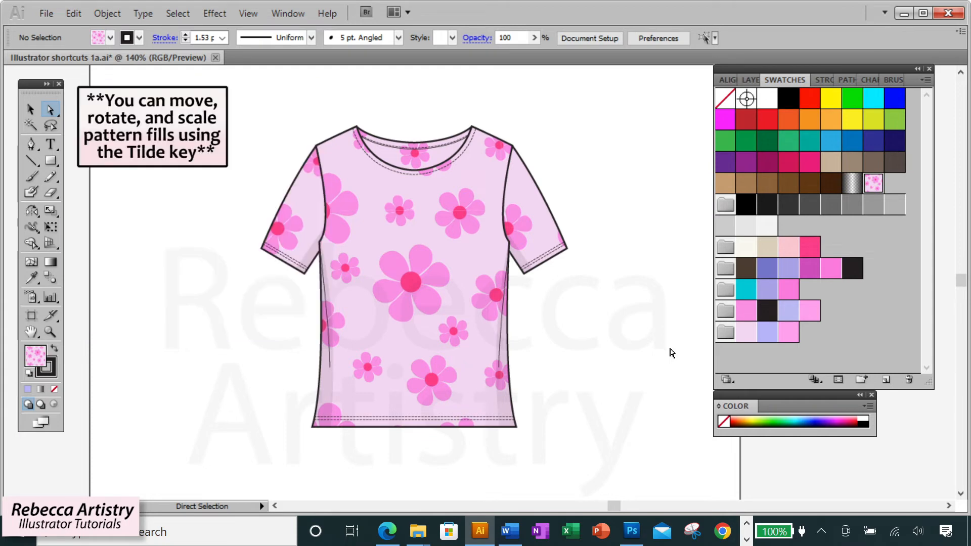
mouse_move(503, 285)
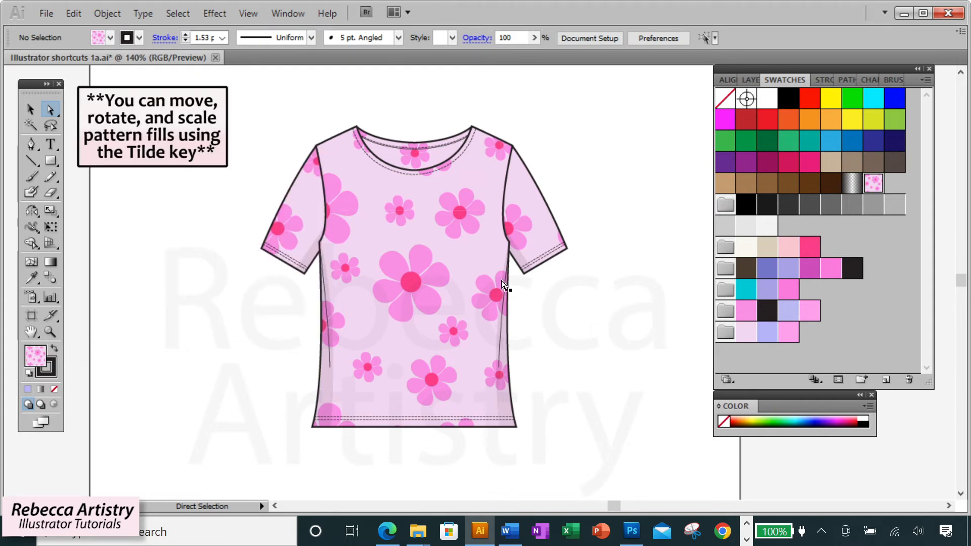
click(462, 254)
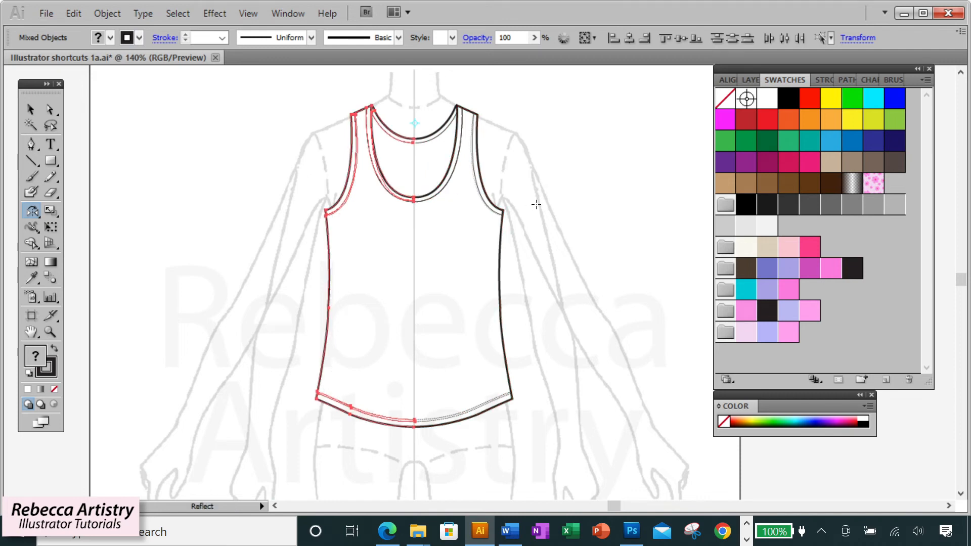
- Average the mirrored halves' centre hem anchors on both axes, then join the neckline end points
click(51, 110)
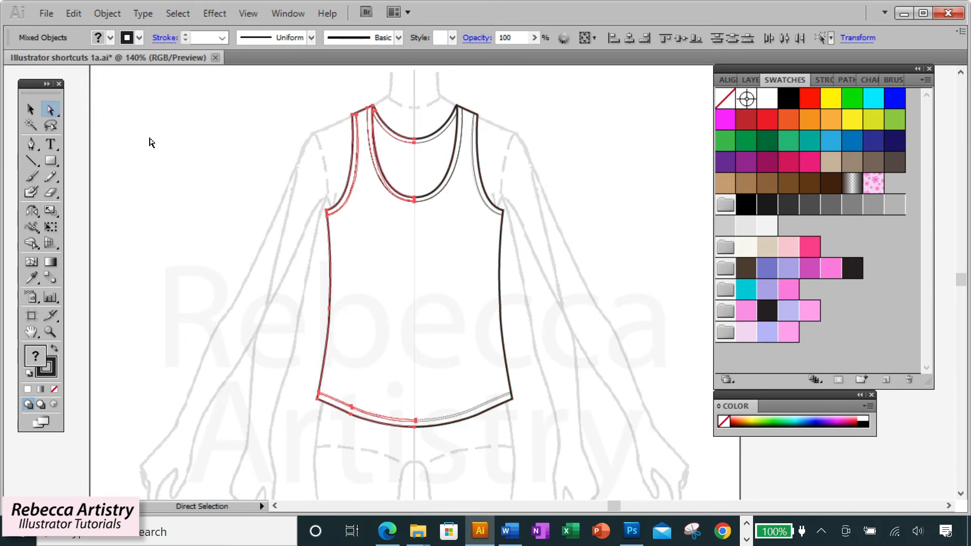
click(51, 333)
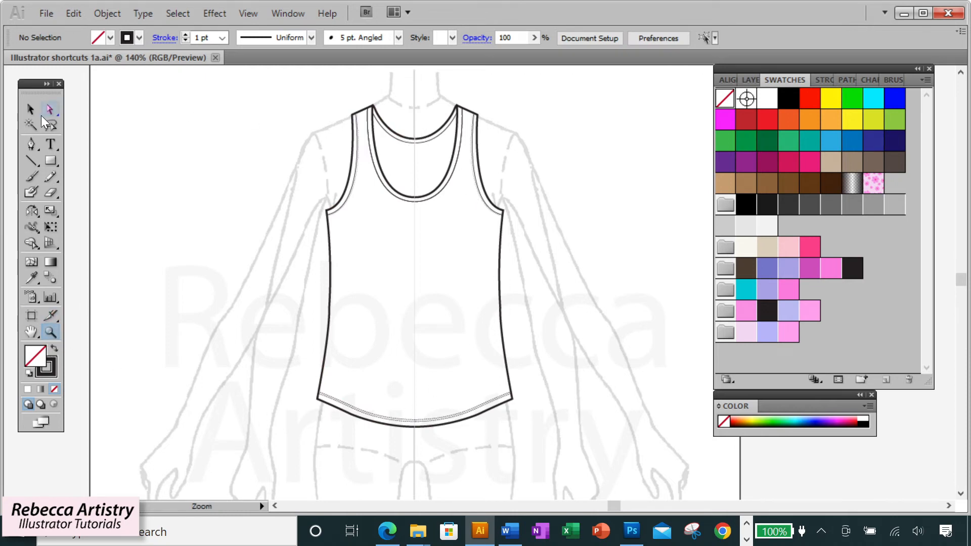
click(31, 109)
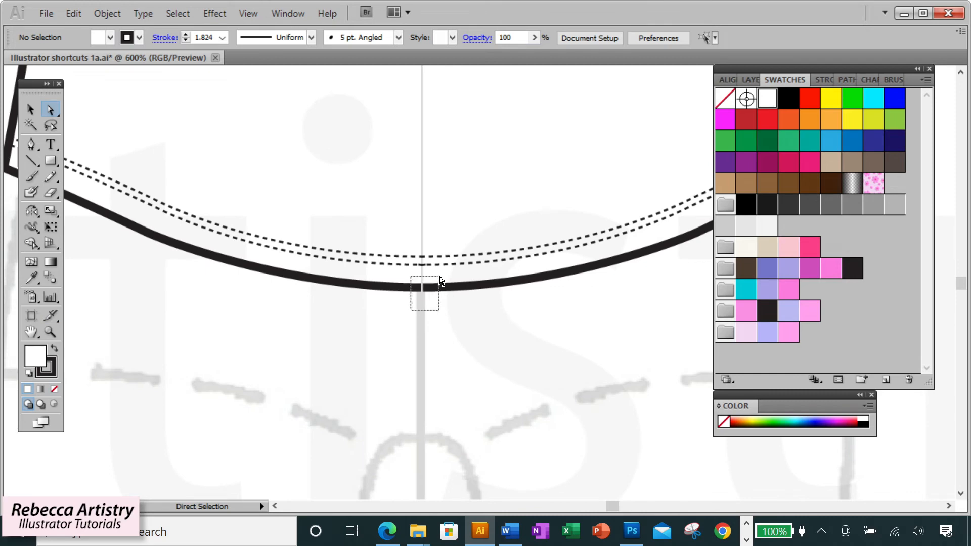
click(425, 286)
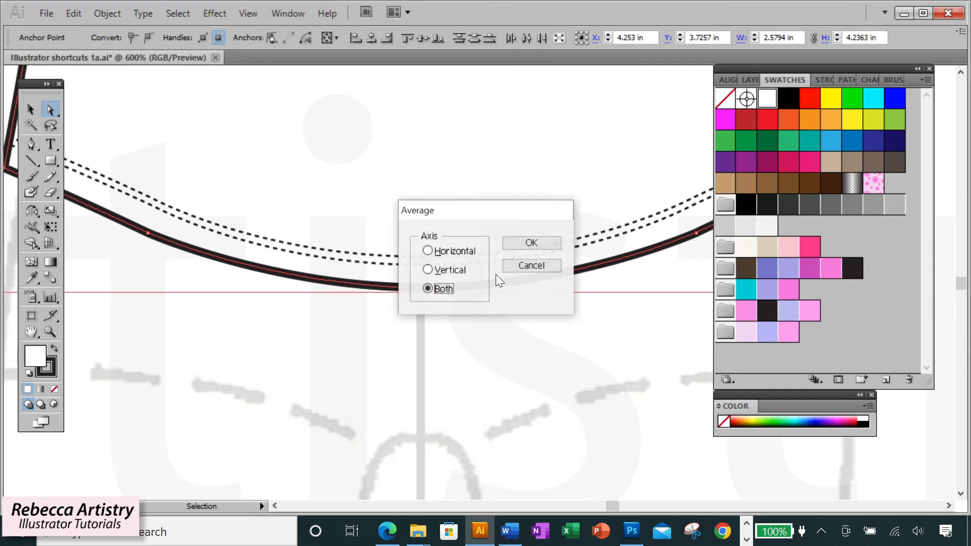
click(531, 243)
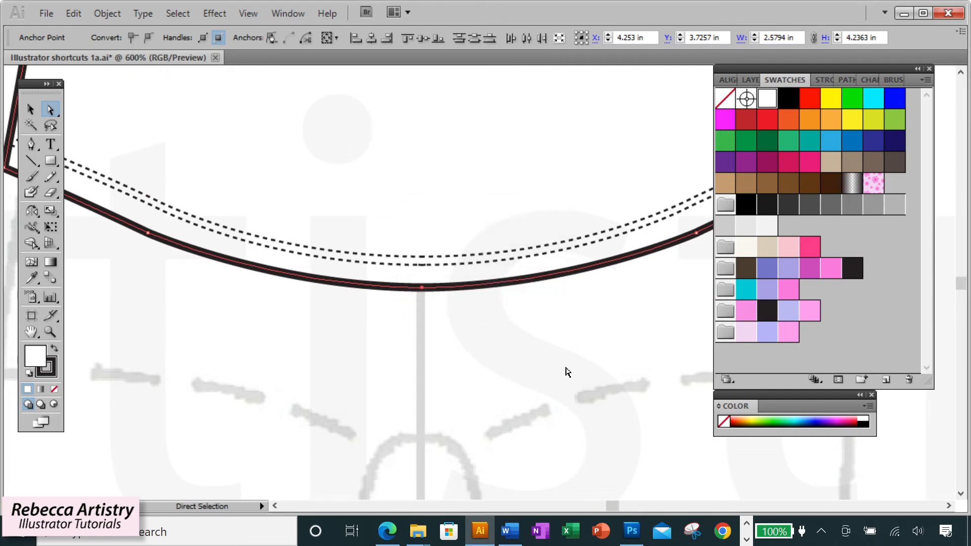
click(563, 371)
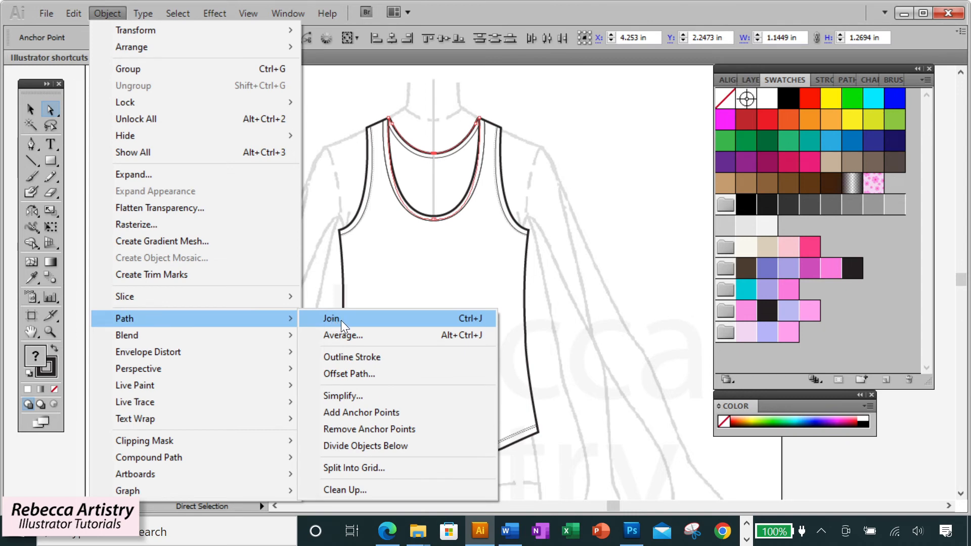
click(331, 318)
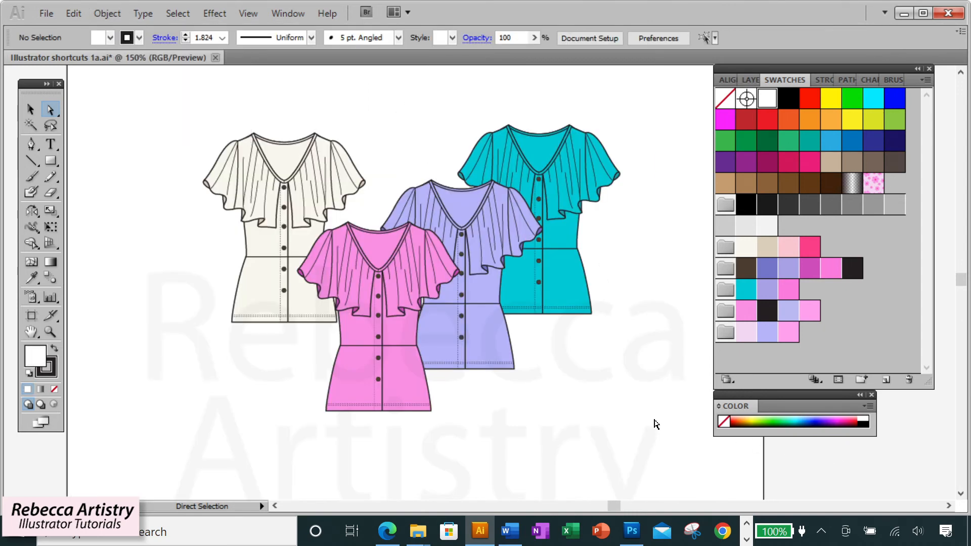
- Send the pink blouse to the back via its right-click menu, then reopen the menu for Transform
click(30, 110)
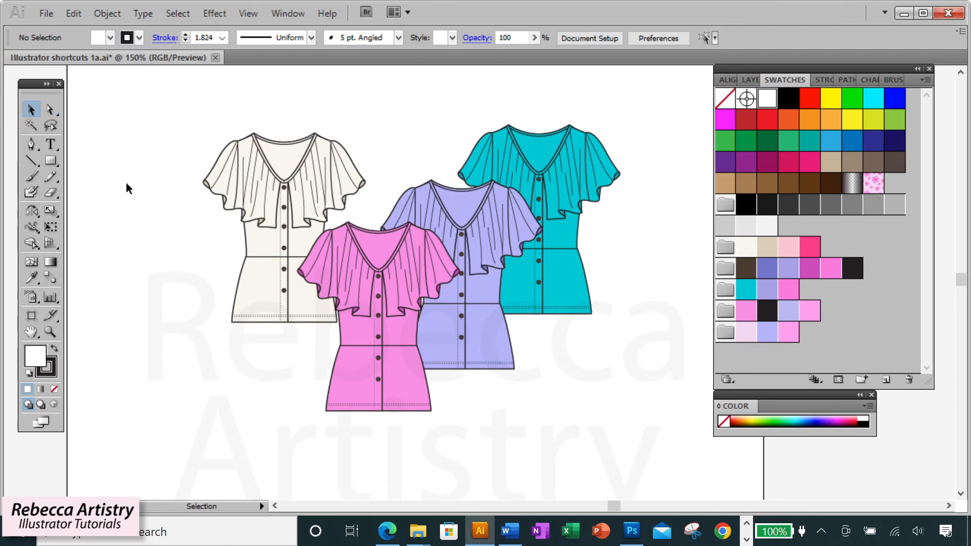
click(389, 340)
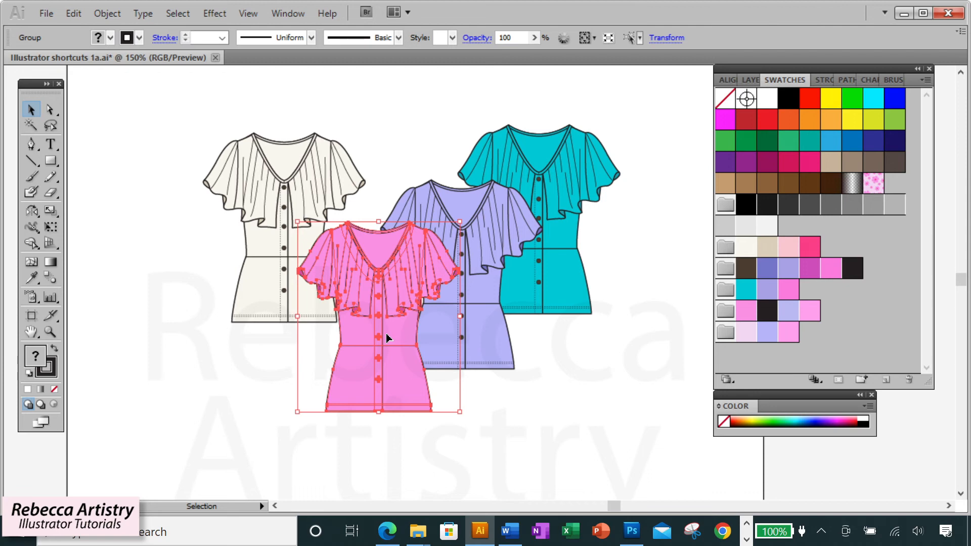
mouse_move(398, 333)
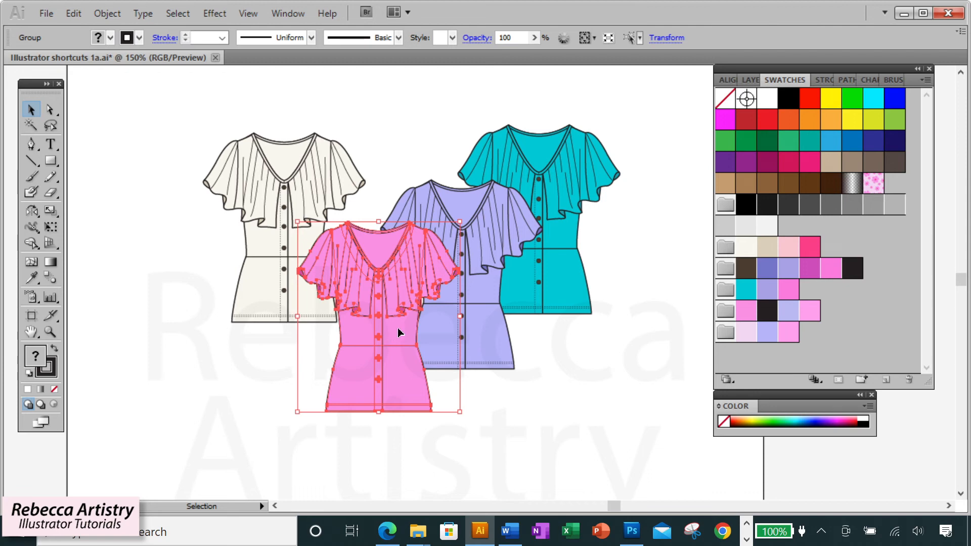
right_click(398, 333)
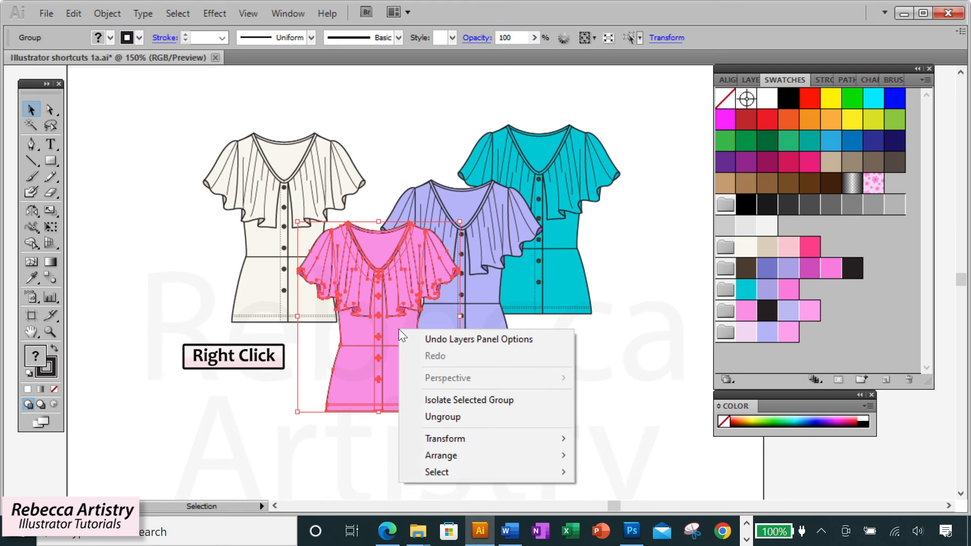
mouse_move(445, 438)
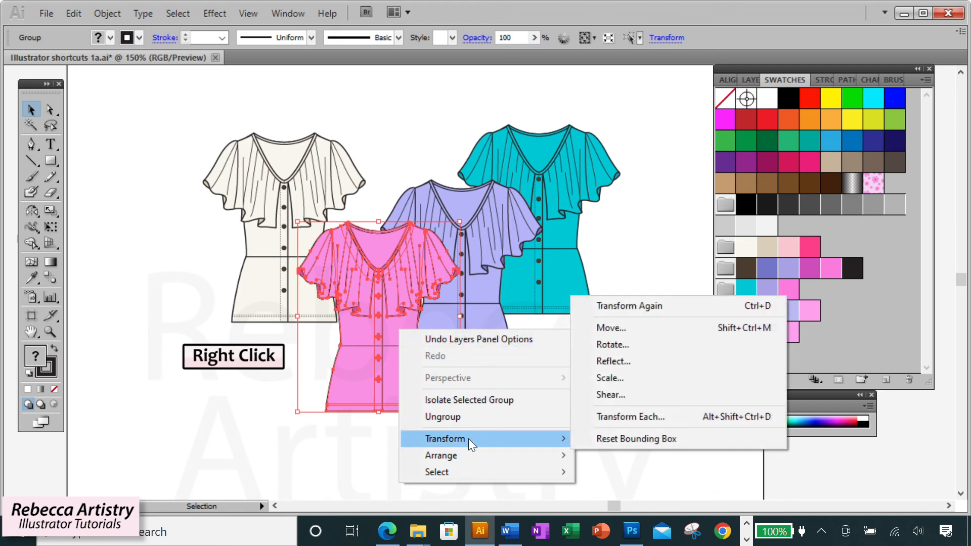
mouse_move(633, 331)
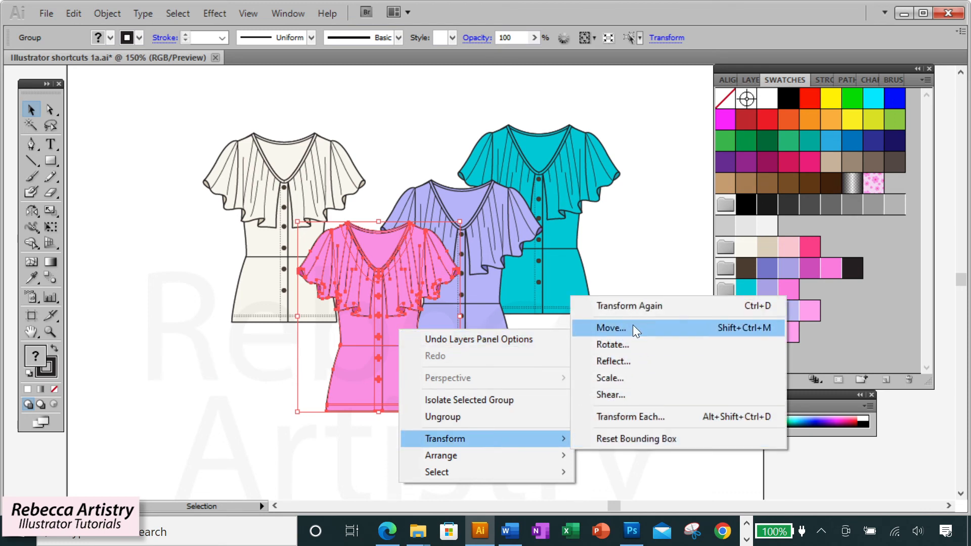
mouse_move(632, 379)
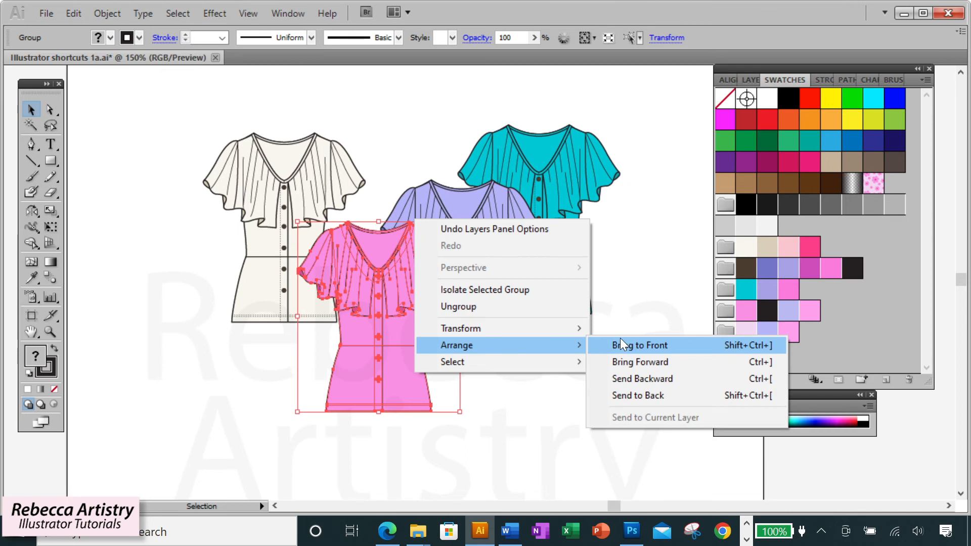
mouse_move(626, 400)
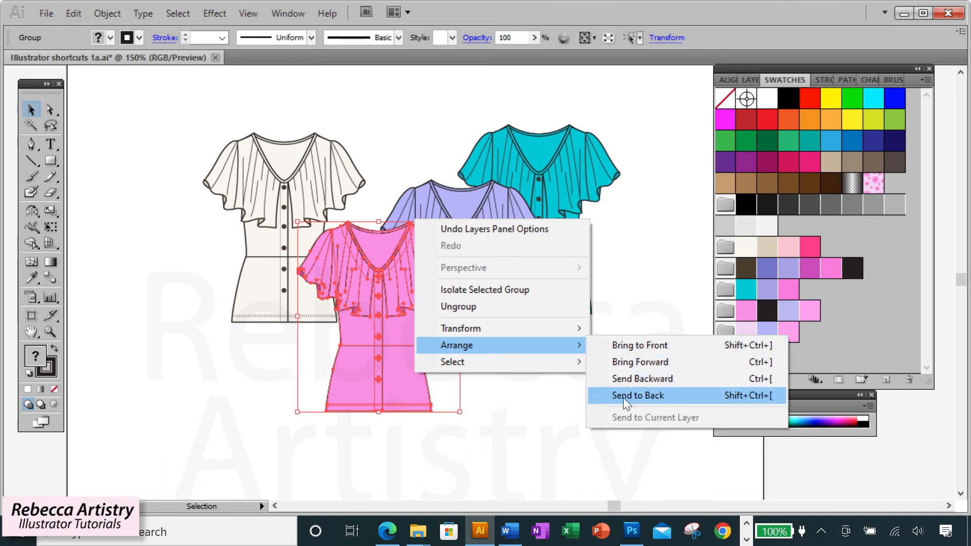
click(637, 395)
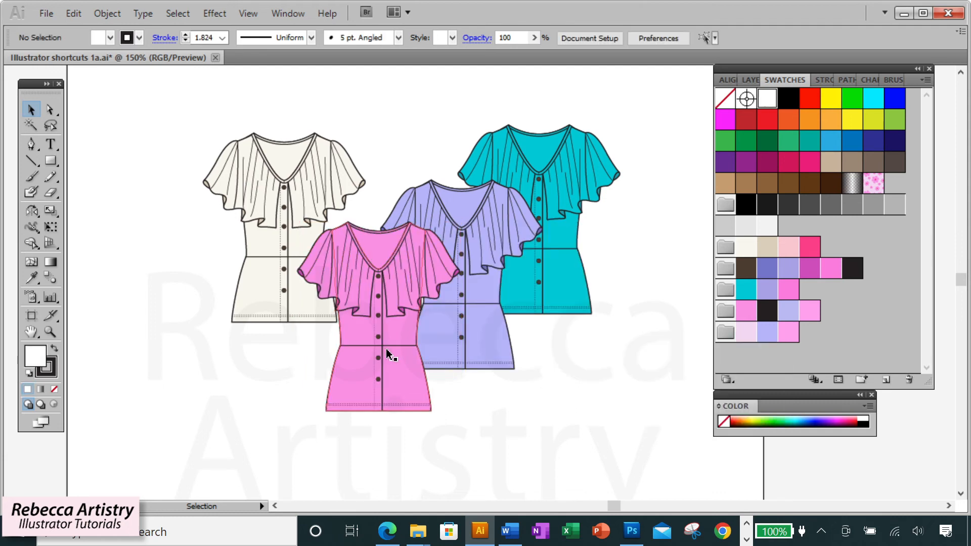
right_click(387, 354)
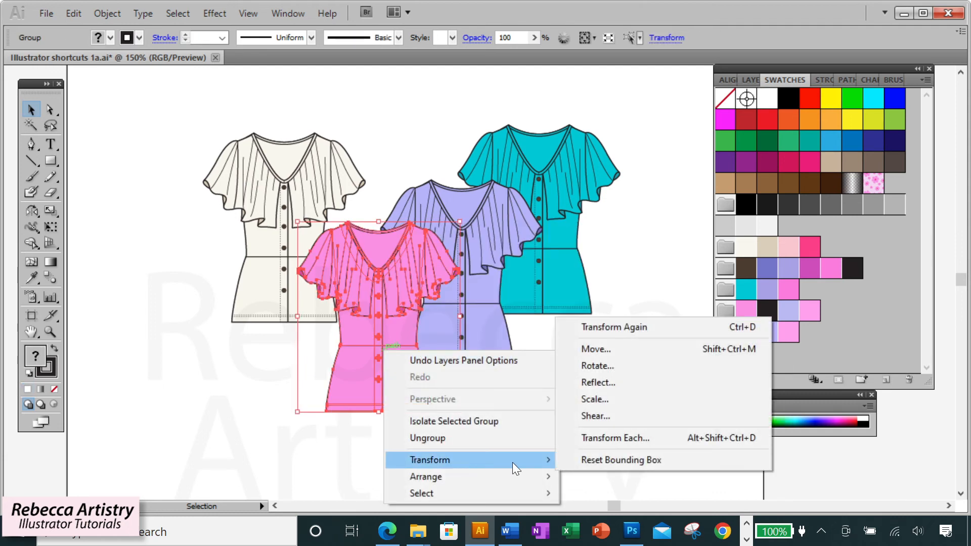